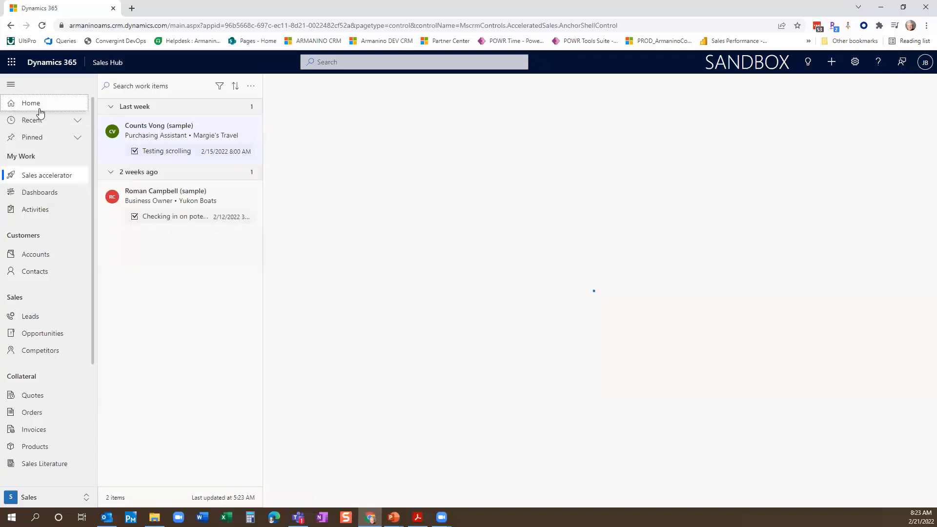
Step: Open the Counts Vong (sample) lead record from the Sales accelerator work list
left_click(159, 131)
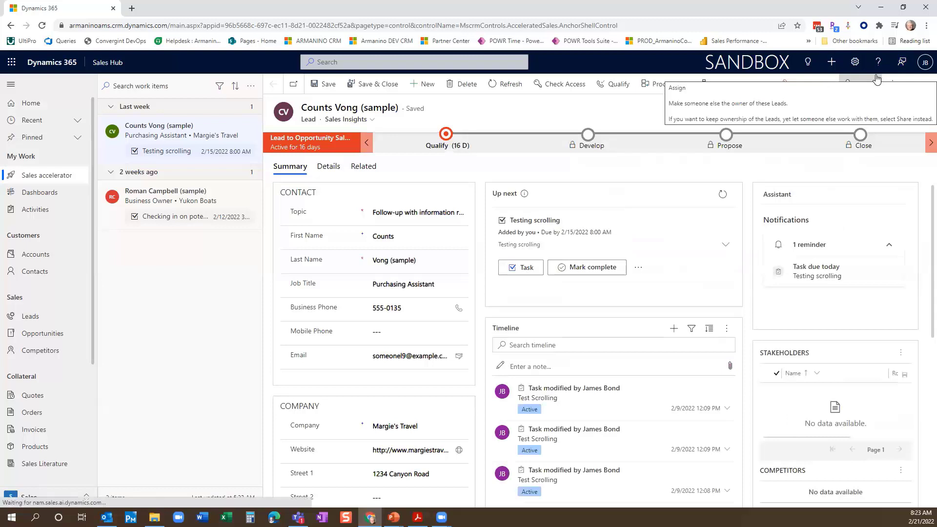
mouse_move(672, 71)
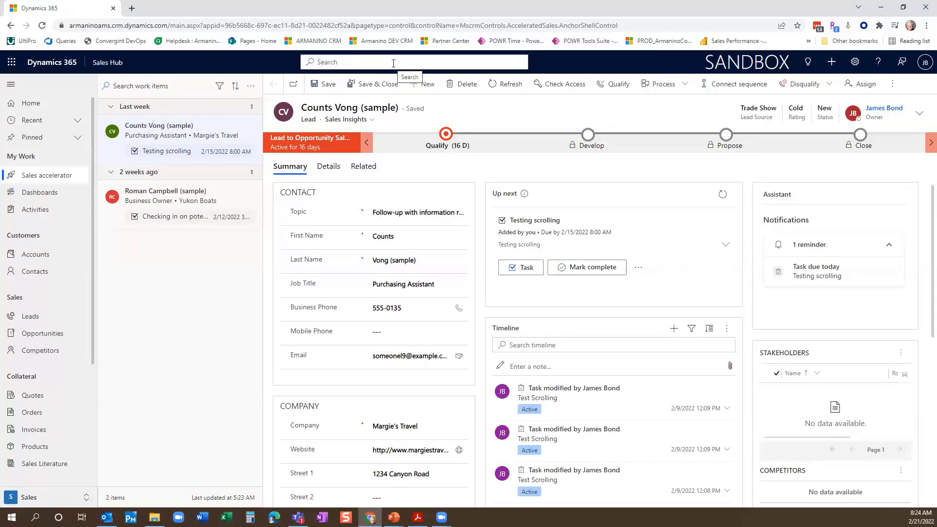
Step: Start an advanced-filter table search from the global search box
left_click(393, 63)
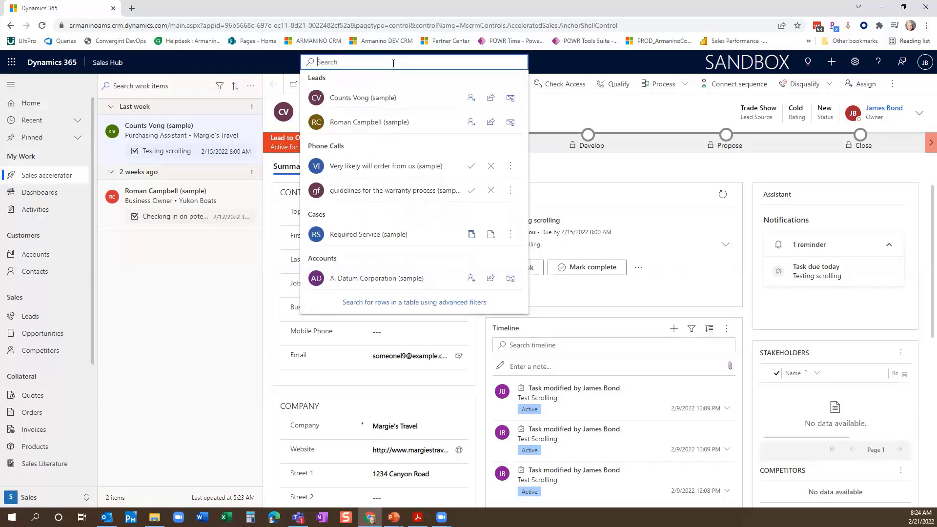
mouse_move(448, 158)
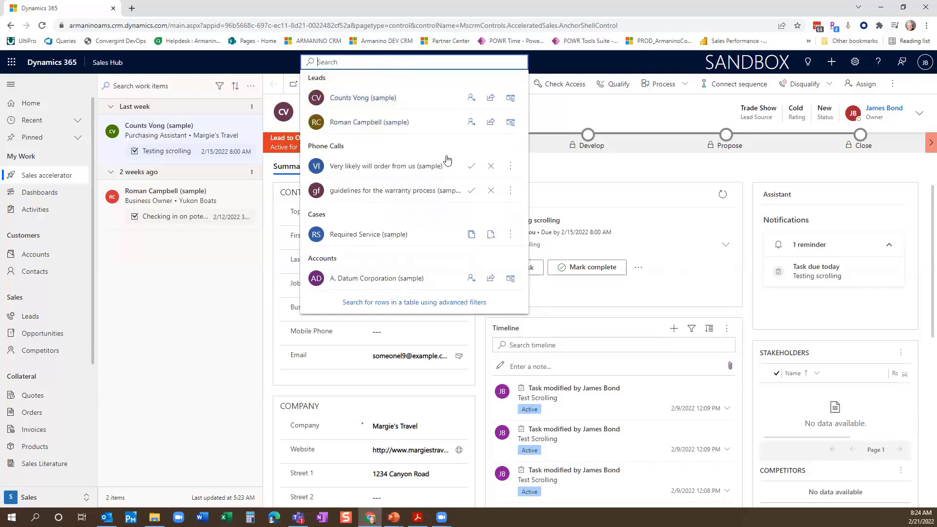
mouse_move(381, 315)
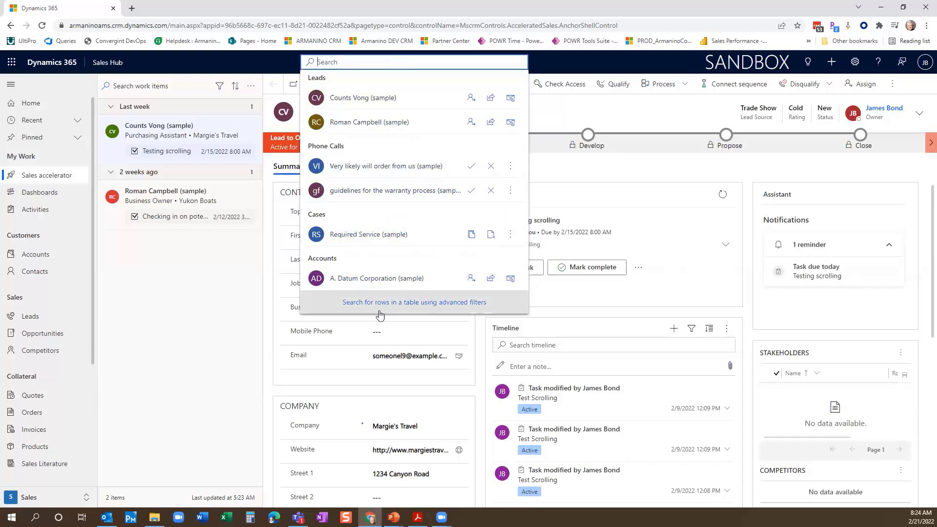
mouse_move(438, 307)
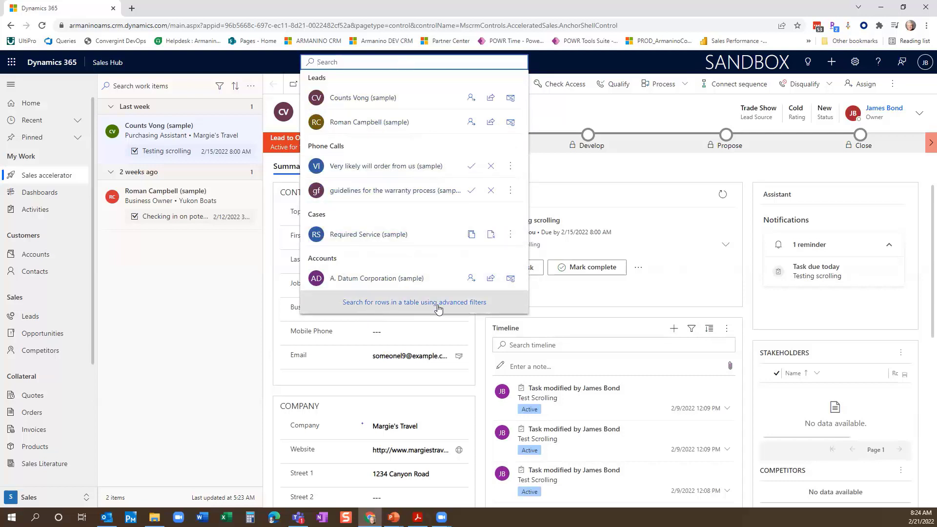
mouse_move(441, 307)
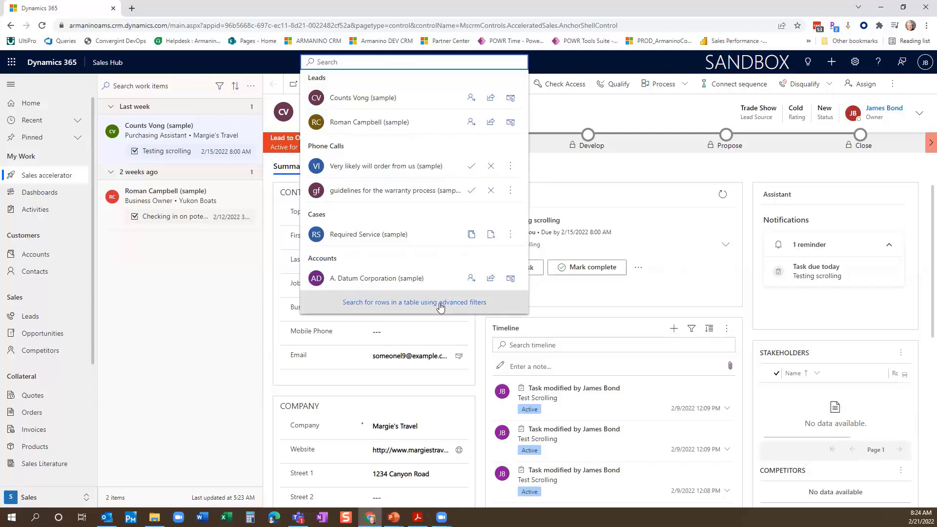
left_click(414, 303)
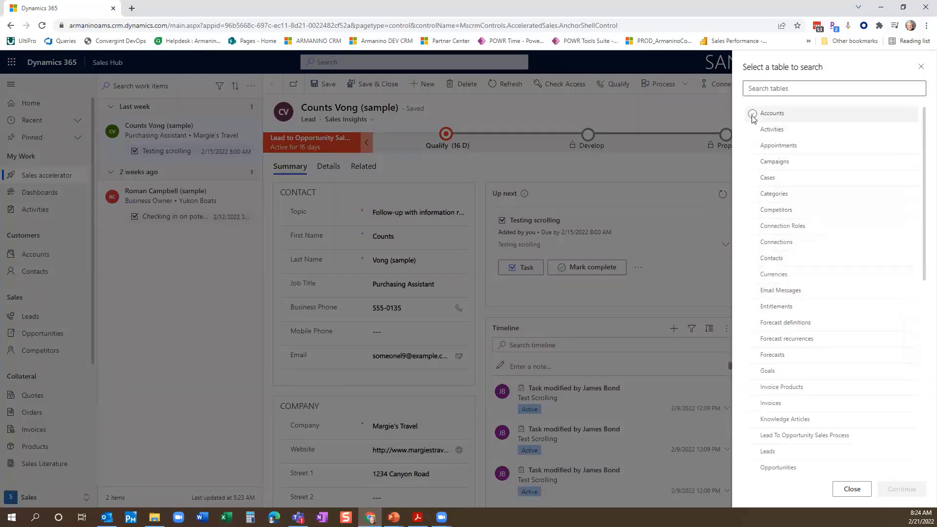
Step: Choose Accounts as the table, opening My Active Accounts with its advanced filters
left_click(752, 113)
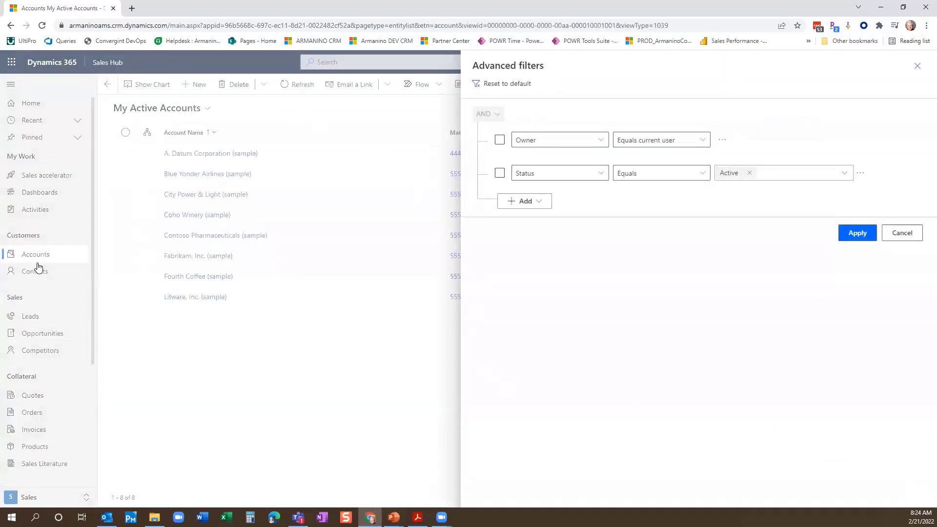
mouse_move(338, 201)
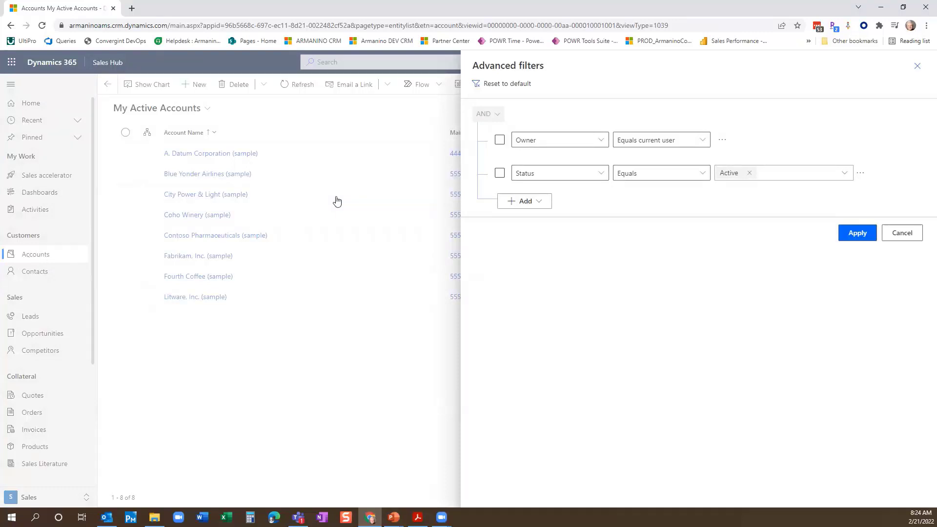
mouse_move(298, 197)
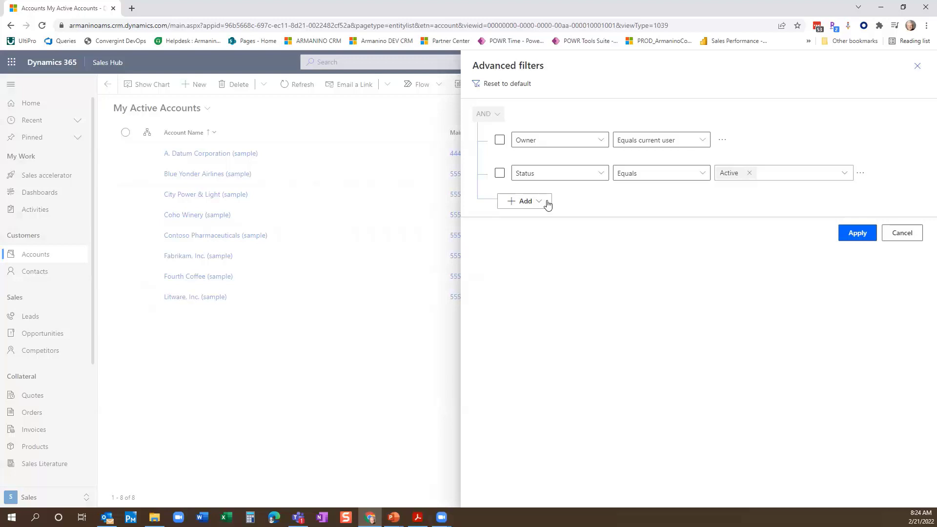
Step: Add a related Opportunities (Account) condition filtering on Owner equals current user
left_click(525, 201)
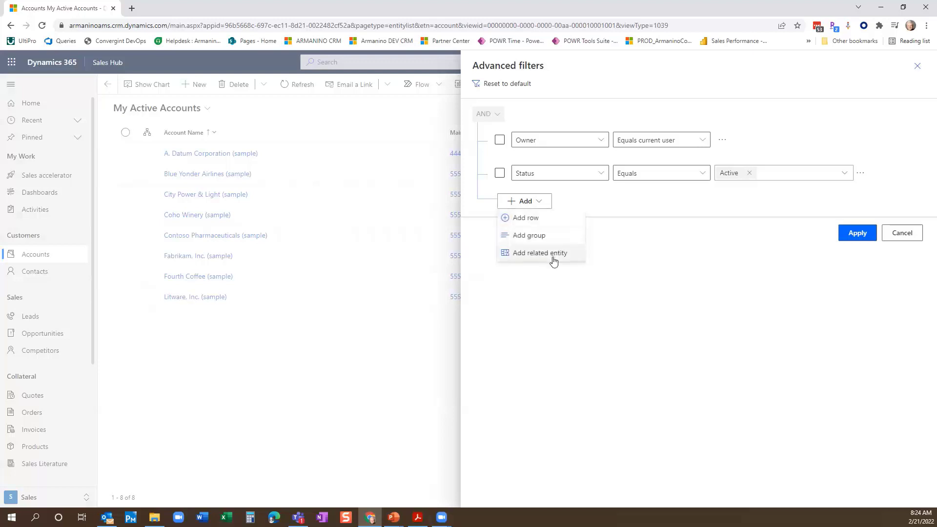
left_click(539, 252)
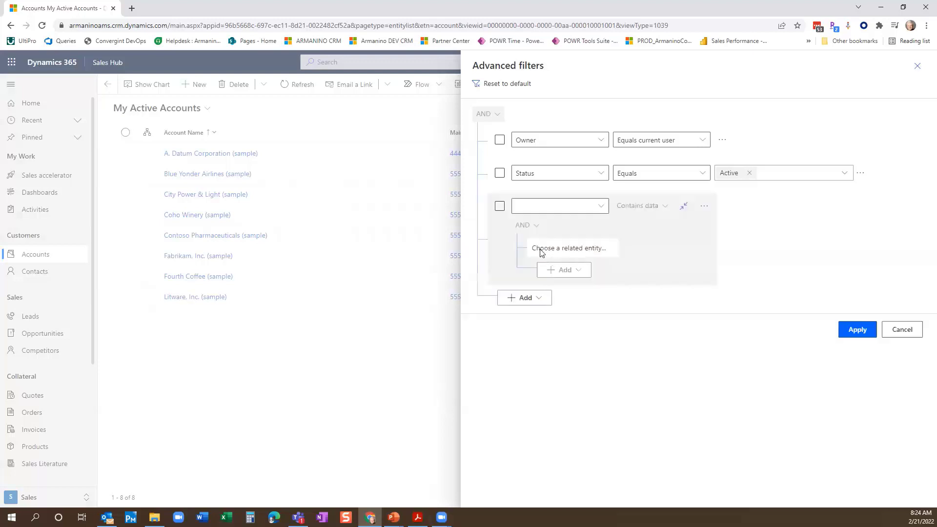
left_click(558, 205)
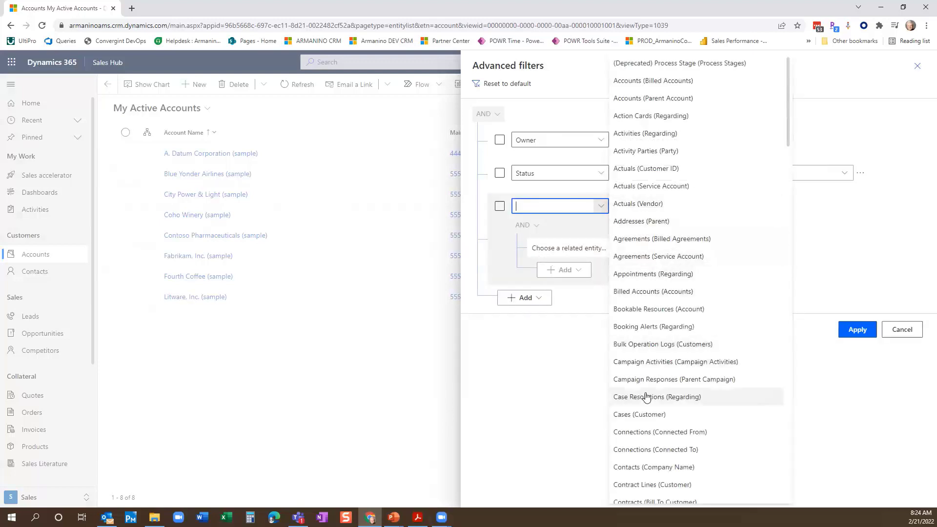
scroll("down", 3)
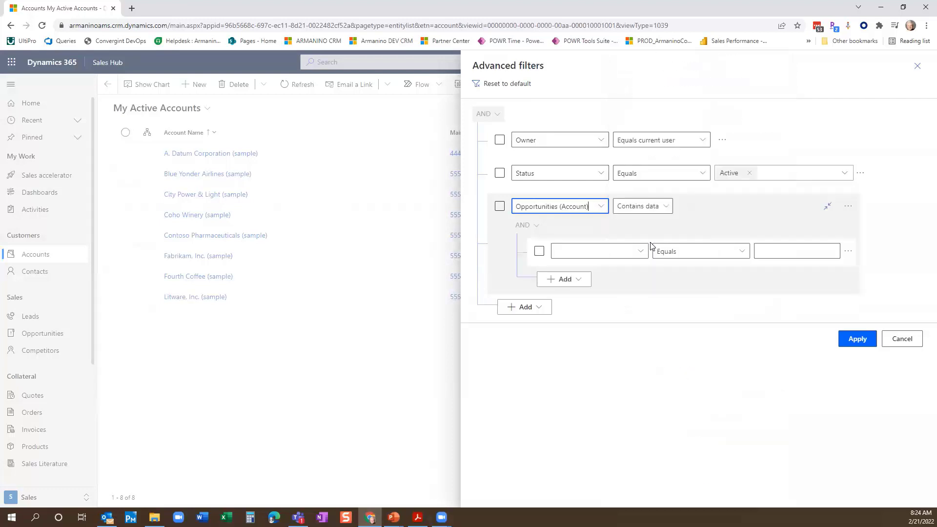
left_click(599, 251)
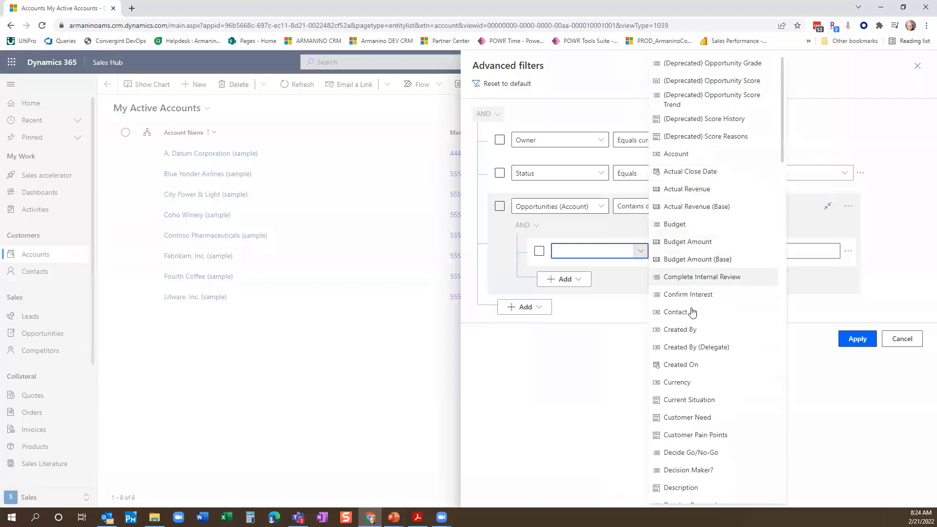
mouse_move(689, 254)
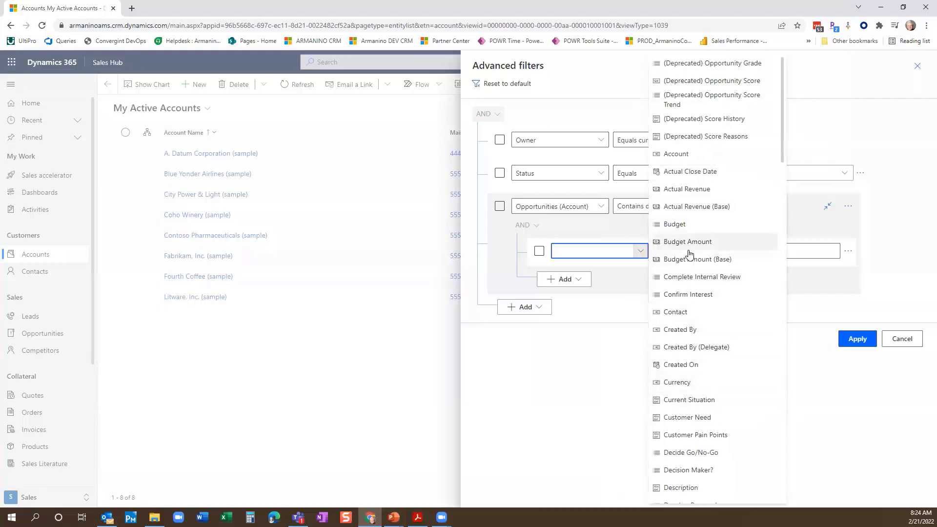
scroll("down", 3)
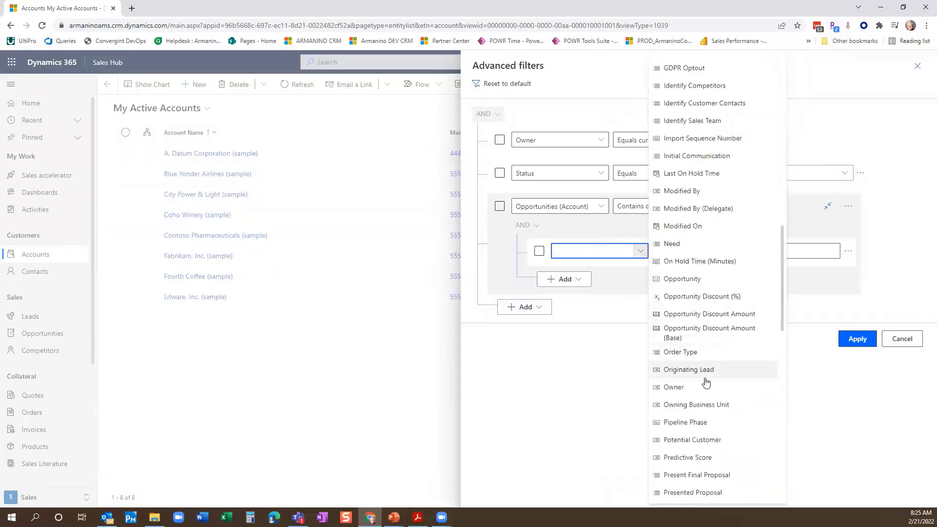
left_click(674, 387)
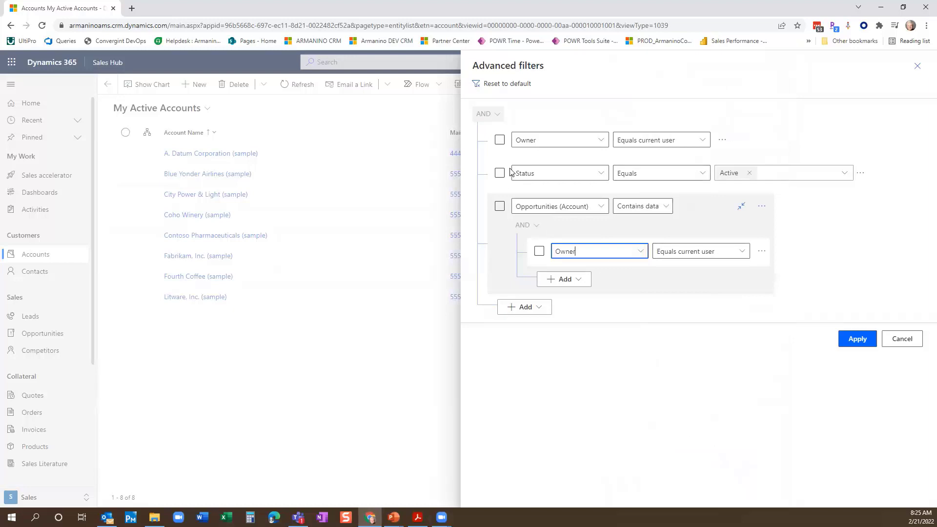
mouse_move(674, 162)
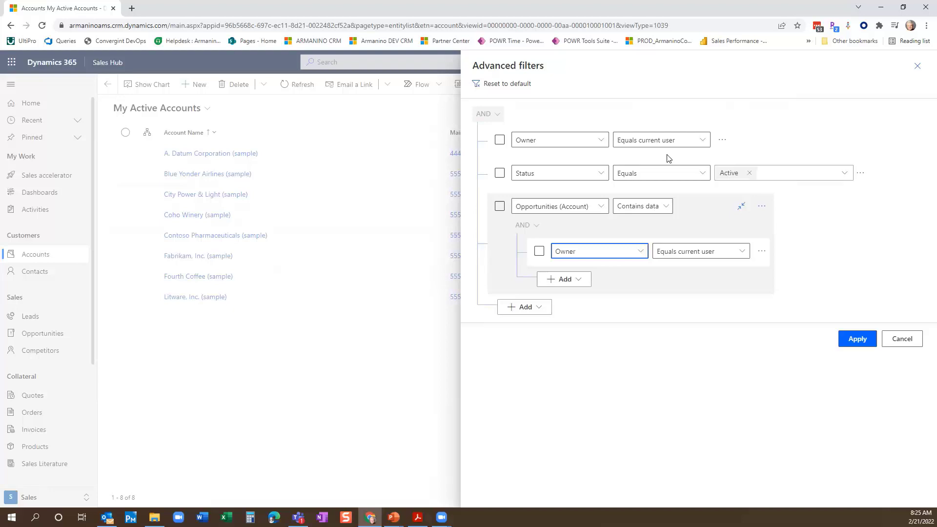
Step: Make the Owner and Status conditions a group combined with Or
left_click(499, 139)
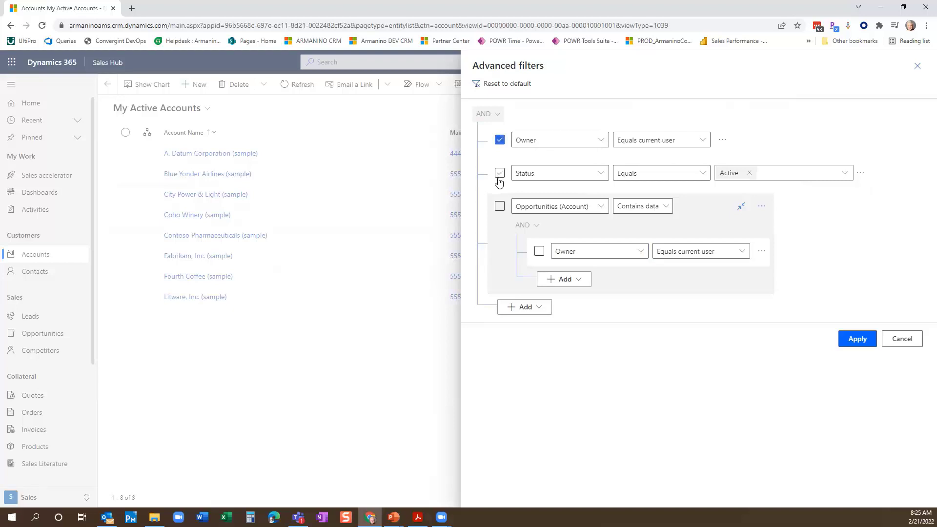
left_click(499, 173)
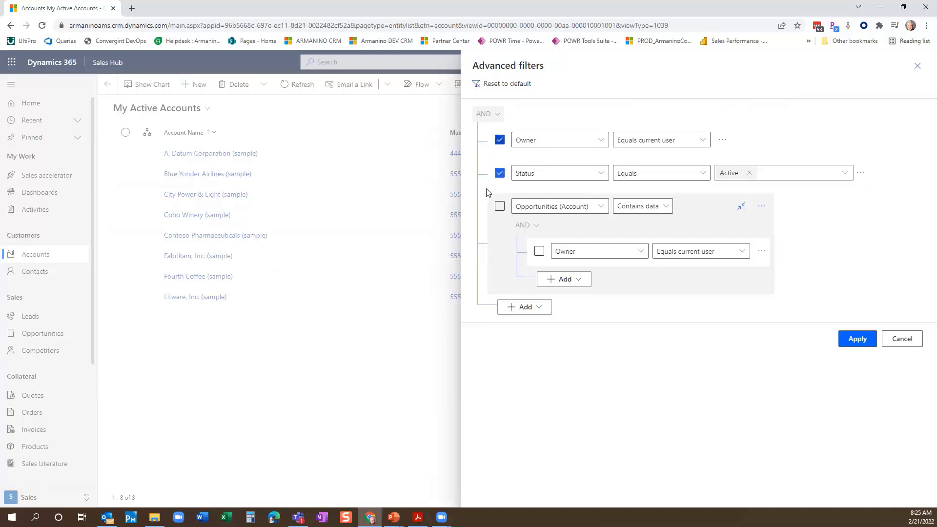
left_click(860, 172)
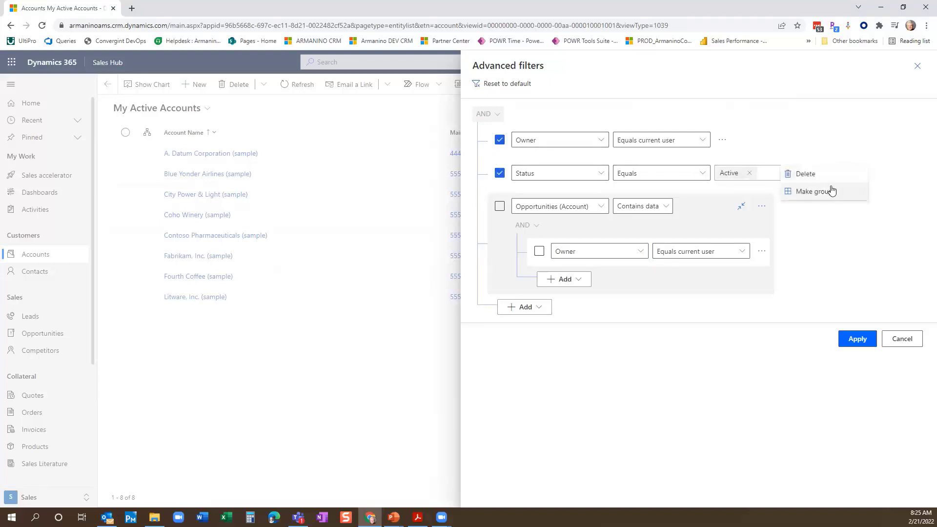
left_click(813, 192)
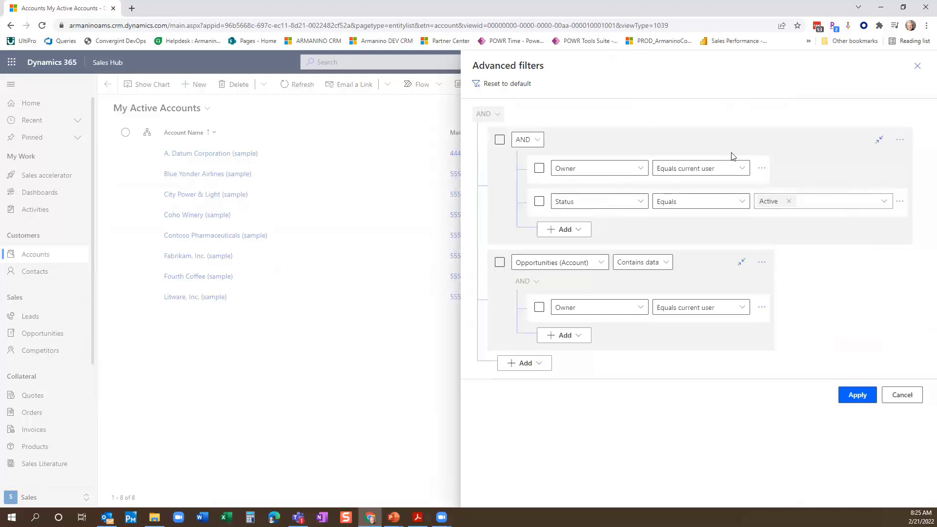
left_click(528, 139)
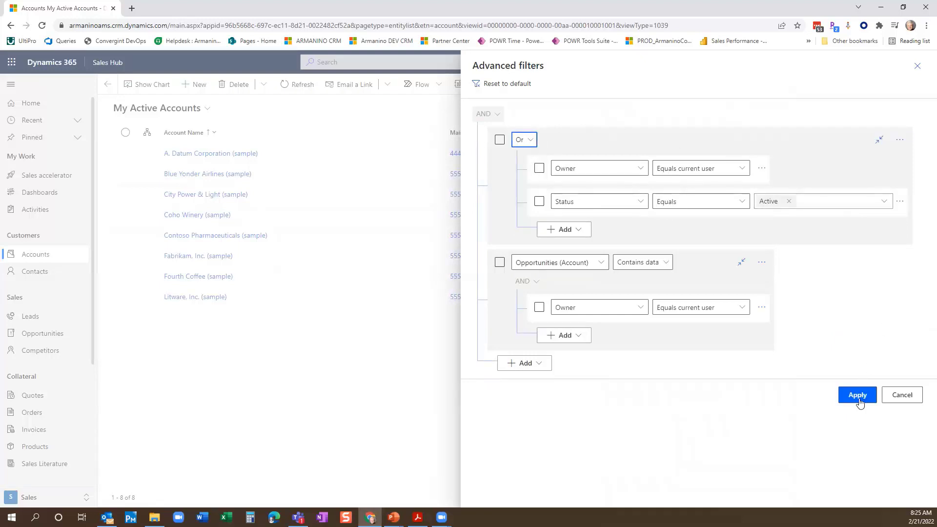
Step: Apply the grouped filters to the accounts list, then cancel the Advanced filters panel
left_click(857, 395)
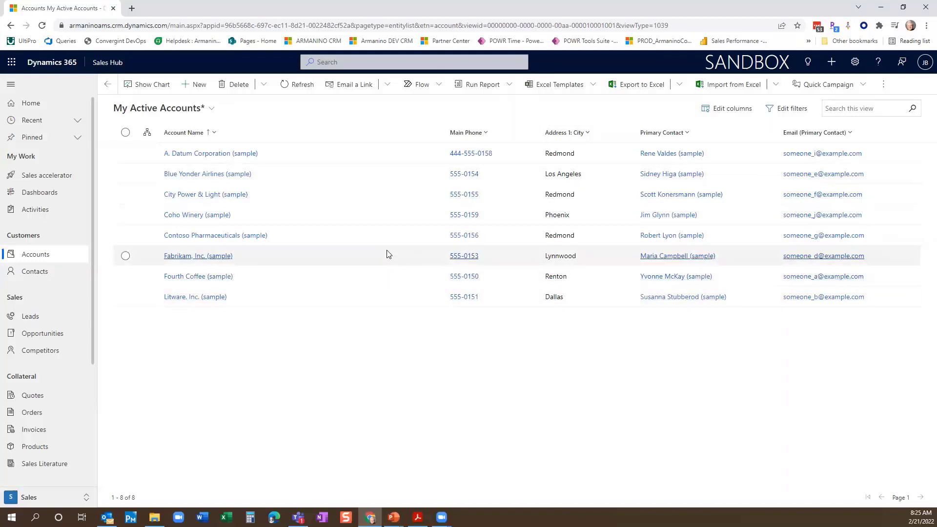
mouse_move(388, 251)
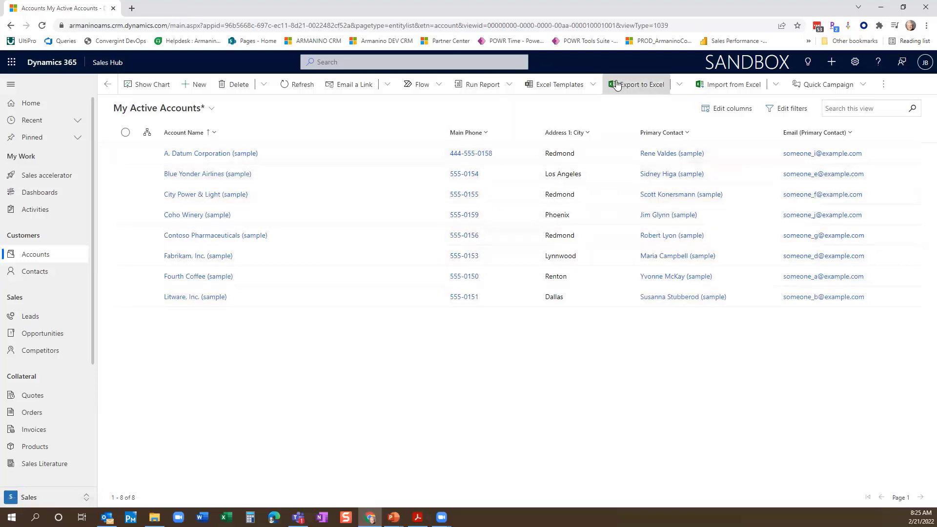
mouse_move(668, 115)
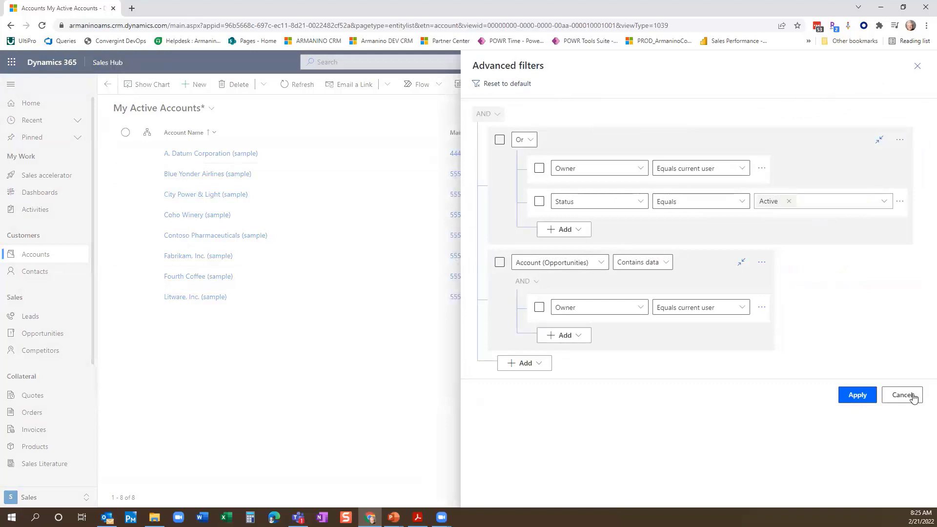
left_click(903, 394)
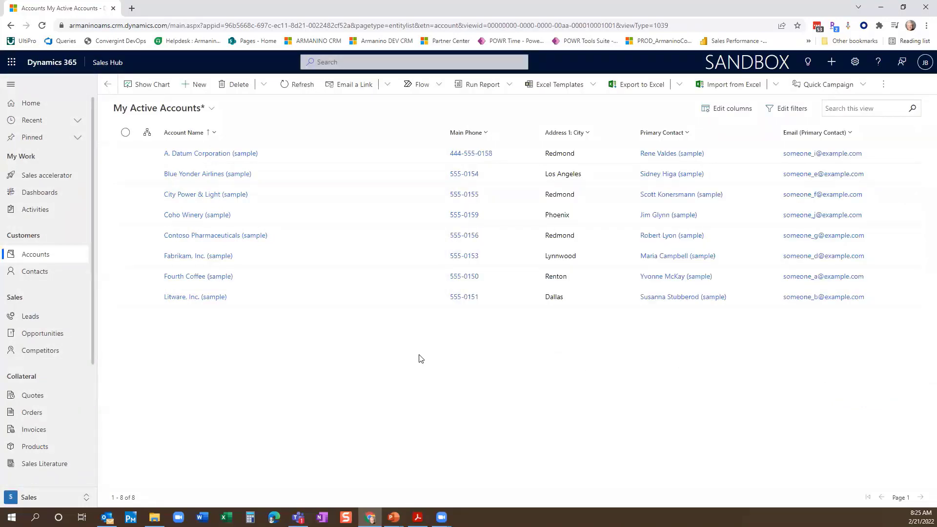
mouse_move(418, 357)
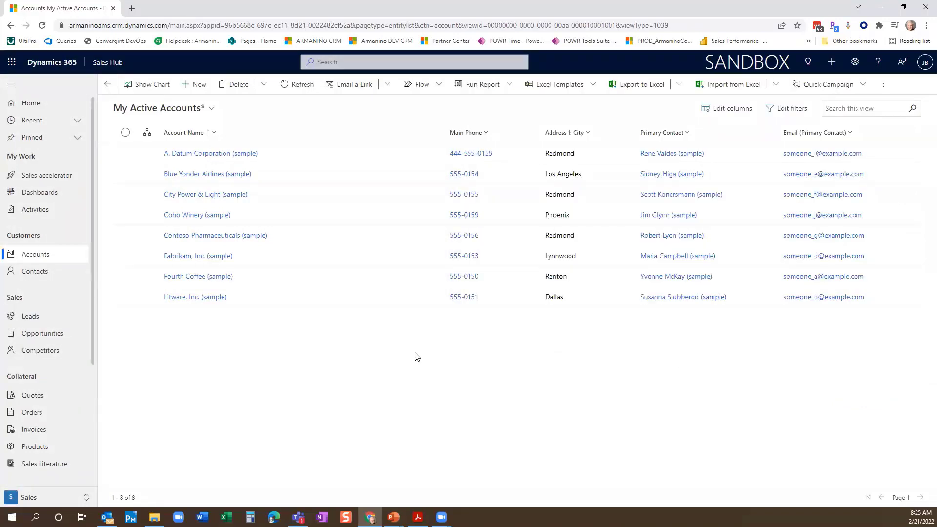
mouse_move(416, 354)
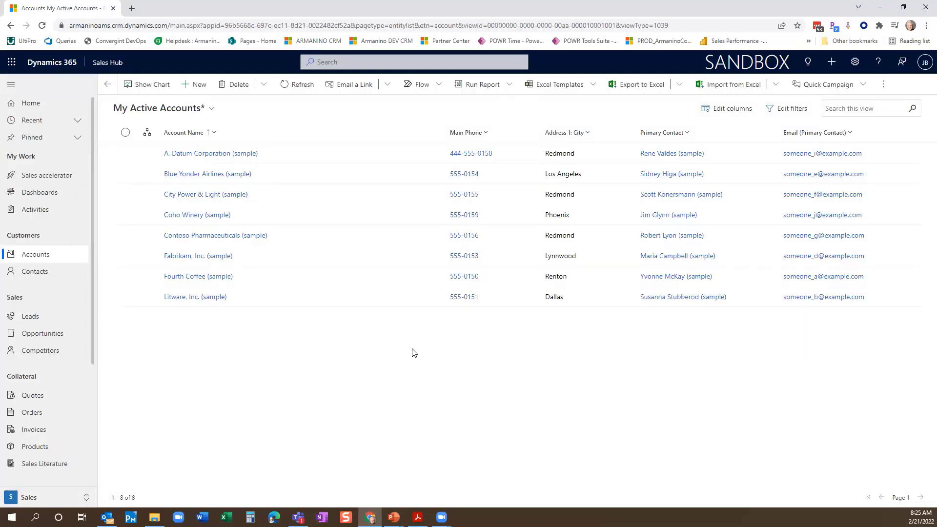
mouse_move(416, 350)
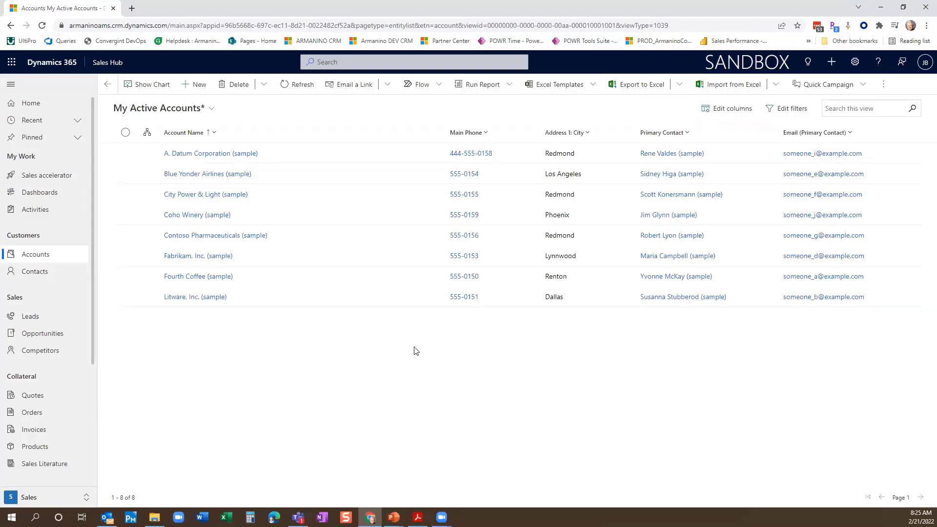
mouse_move(358, 316)
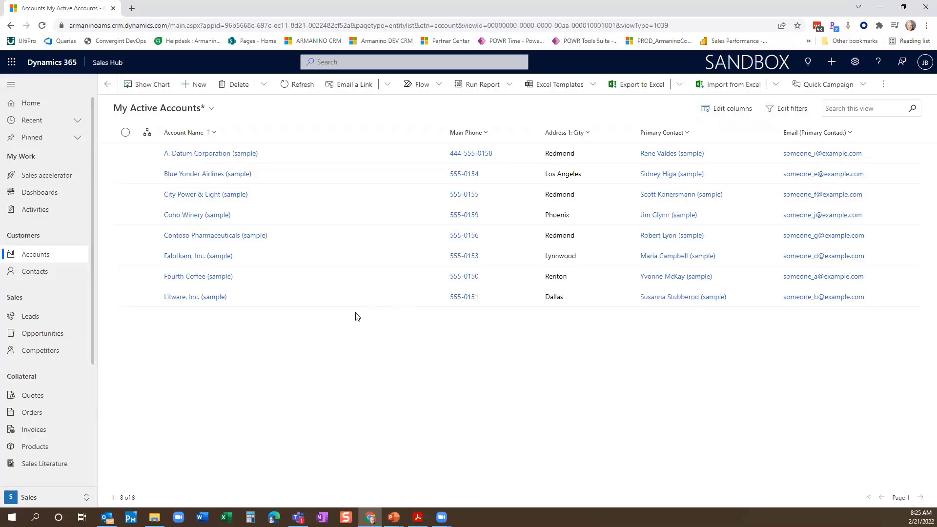
Step: Go to Leads and expand the Open Leads view selector
left_click(30, 317)
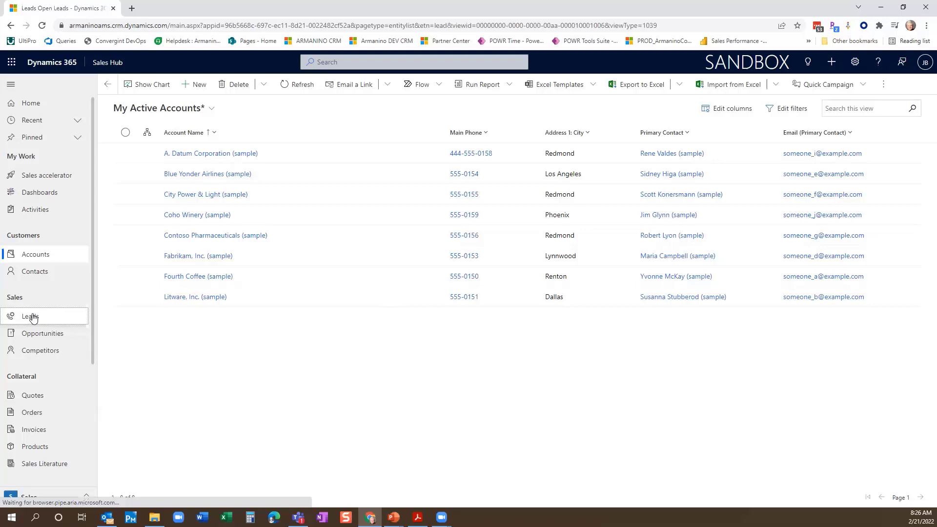
left_click(30, 316)
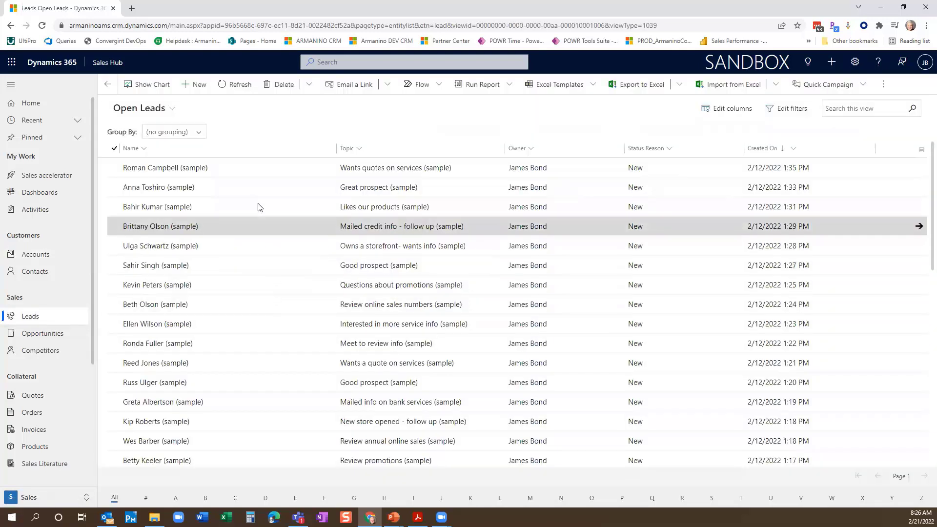
left_click(171, 108)
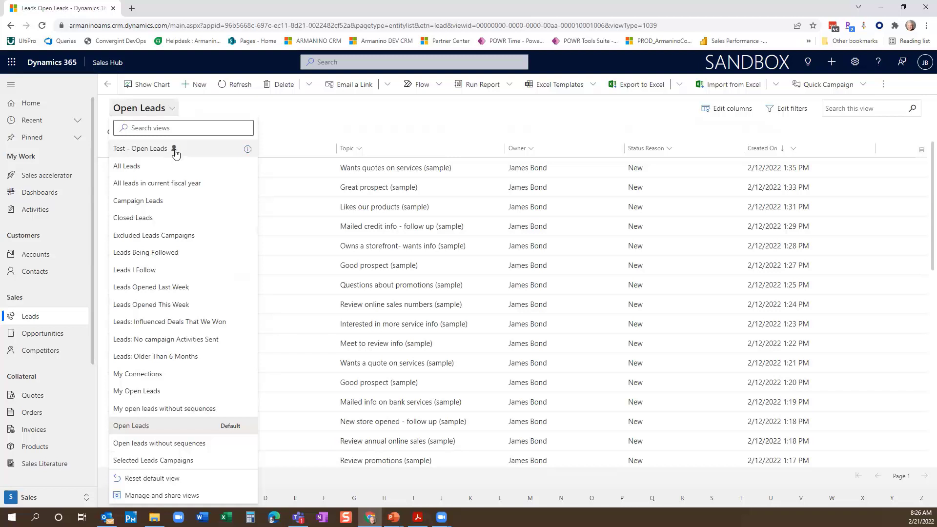
mouse_move(190, 155)
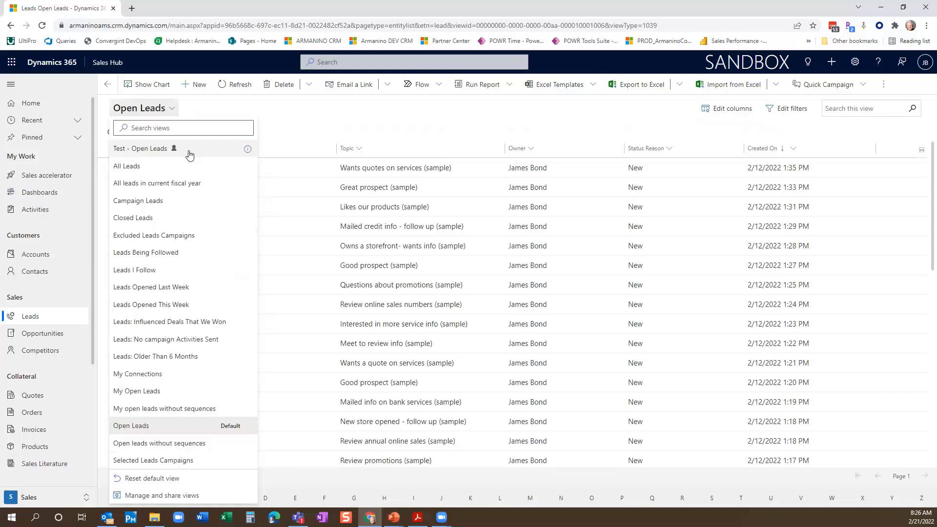
mouse_move(168, 297)
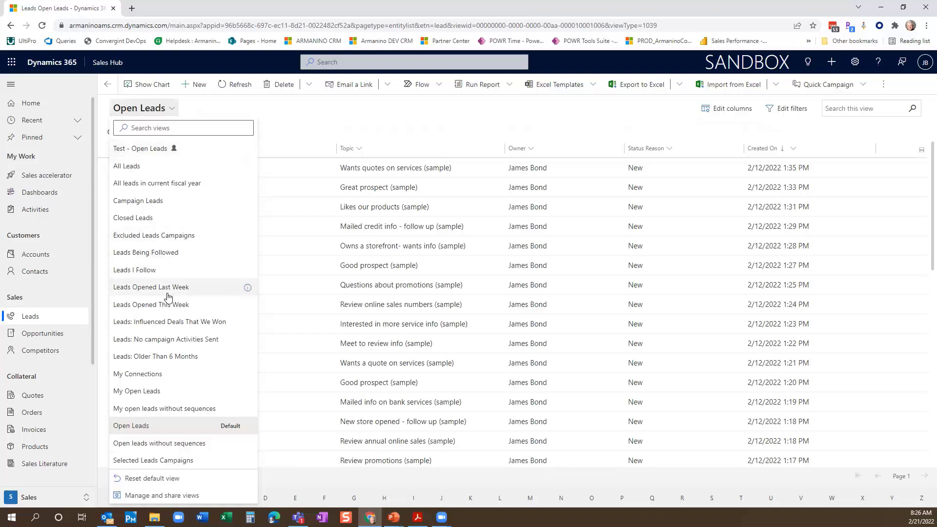
mouse_move(146, 252)
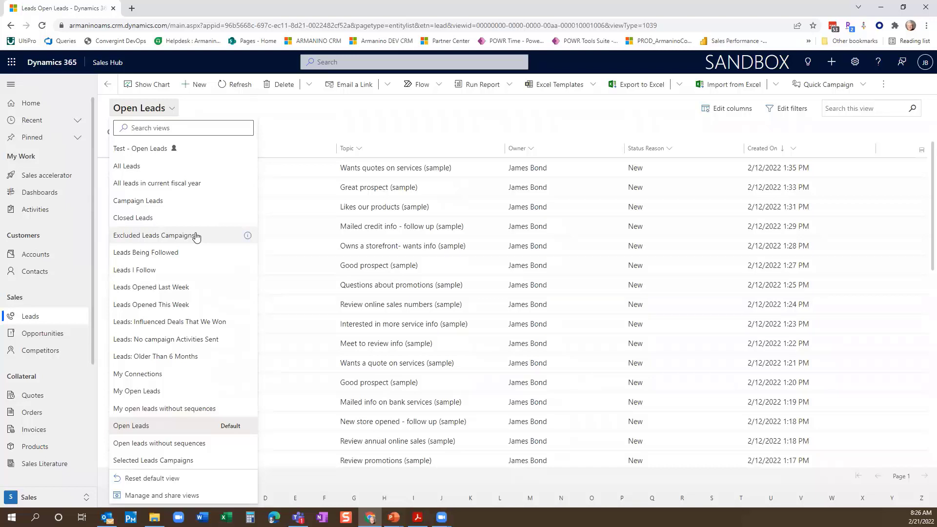
mouse_move(195, 497)
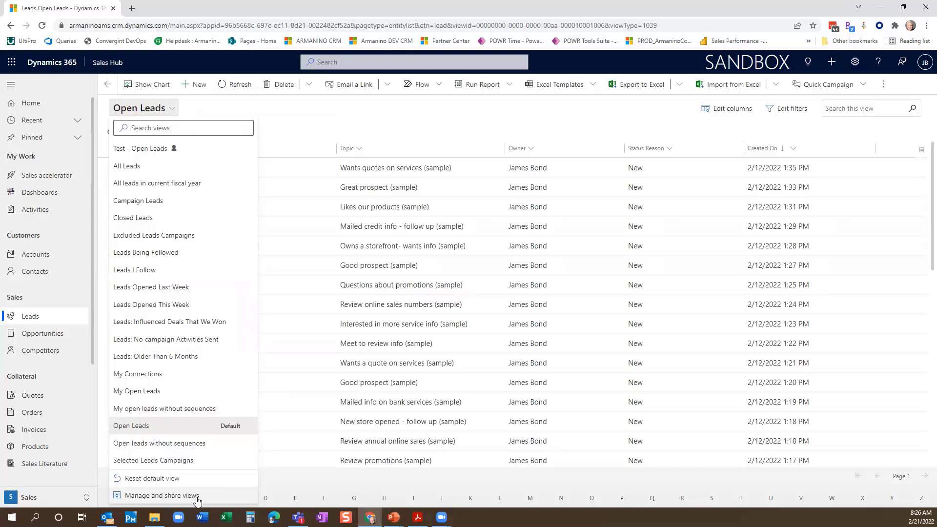
Step: Open Manage and share views and sort the lead views A to Z
left_click(156, 496)
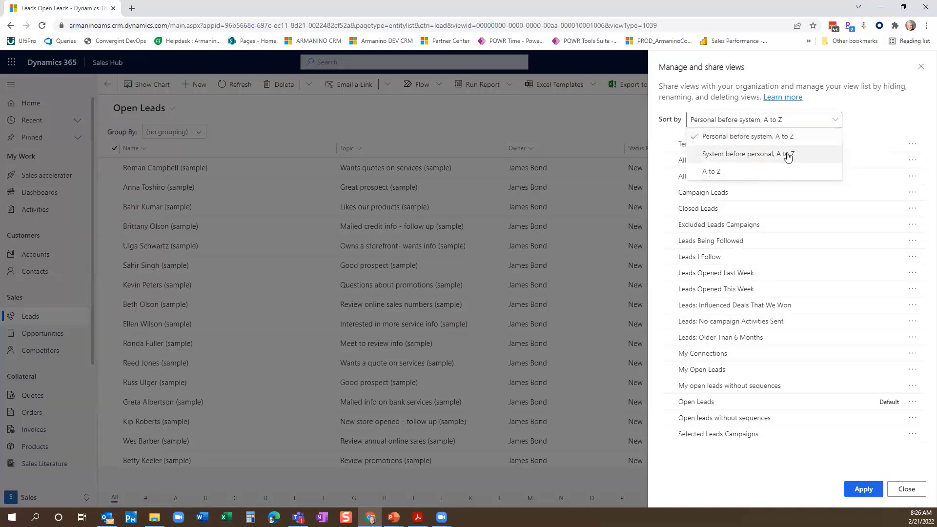
left_click(746, 154)
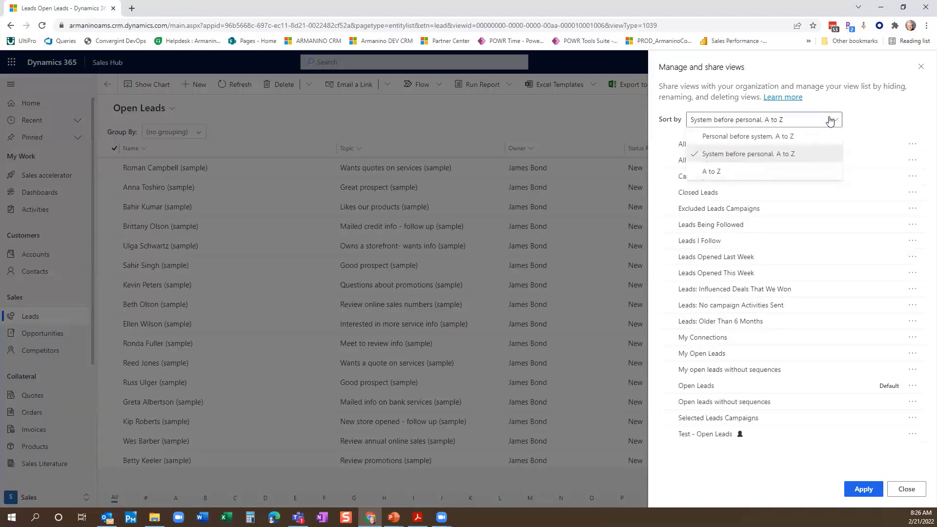
left_click(711, 171)
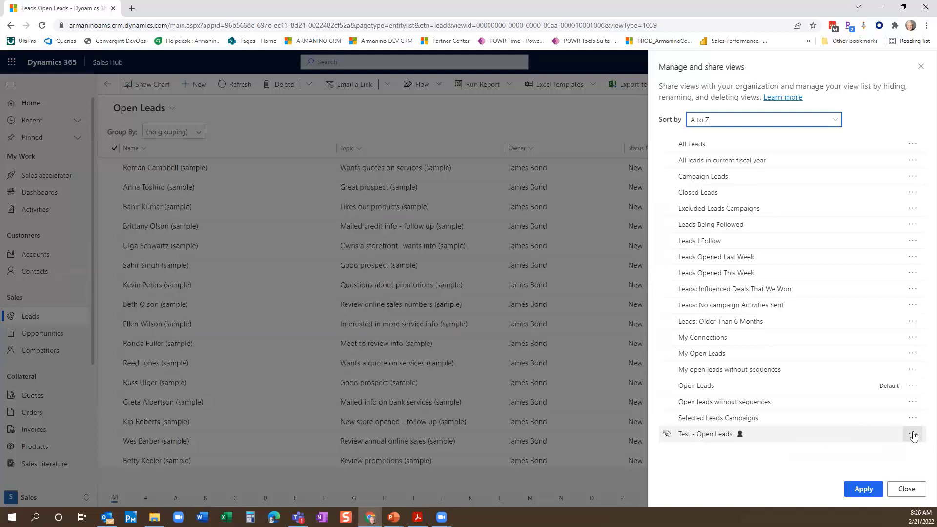
Step: Set Test - Open Leads as the default lead view via its ellipsis menu
left_click(913, 435)
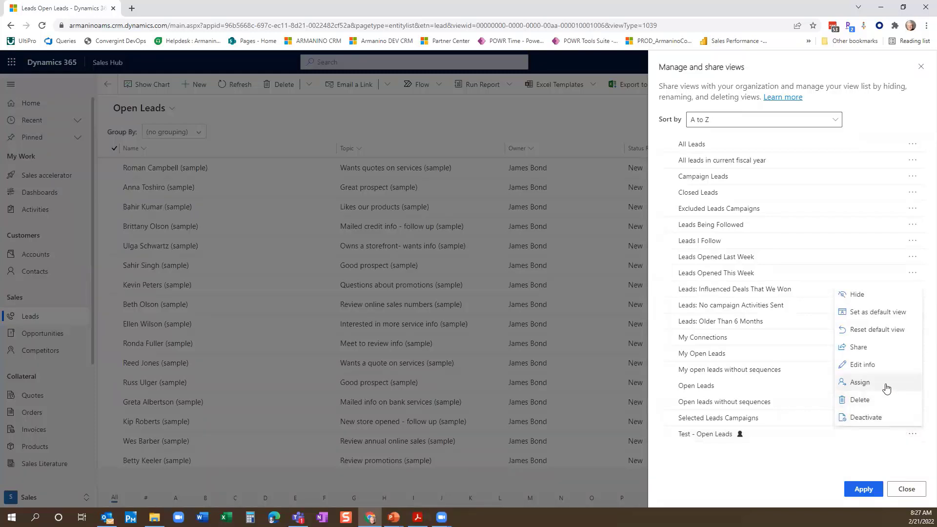
mouse_move(882, 371)
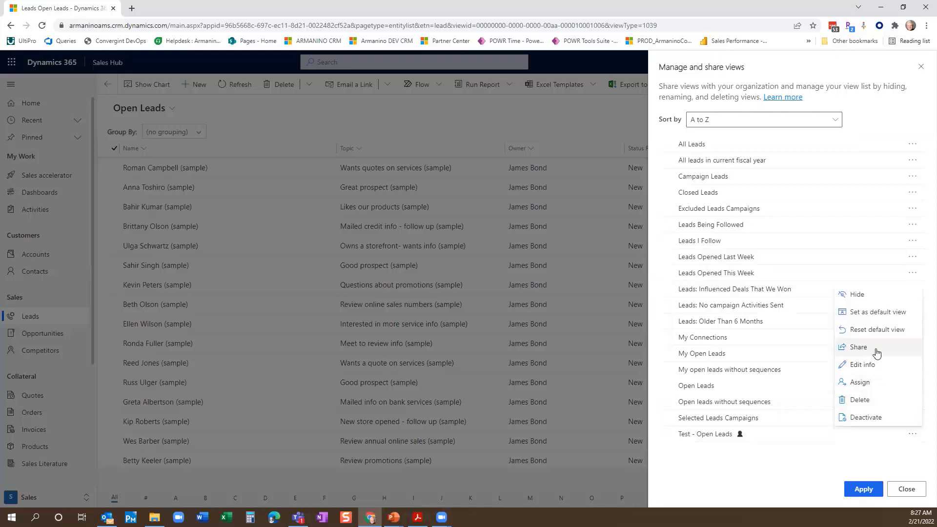
mouse_move(879, 320)
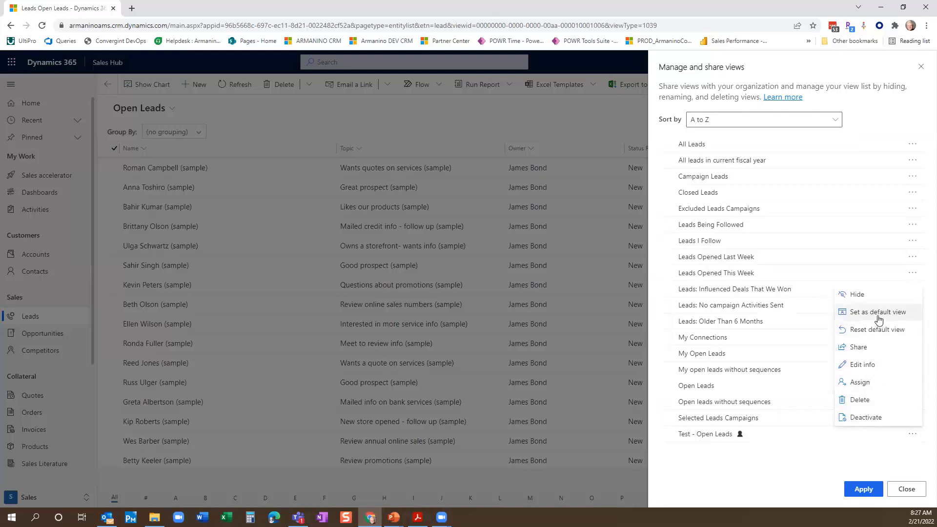
mouse_move(874, 297)
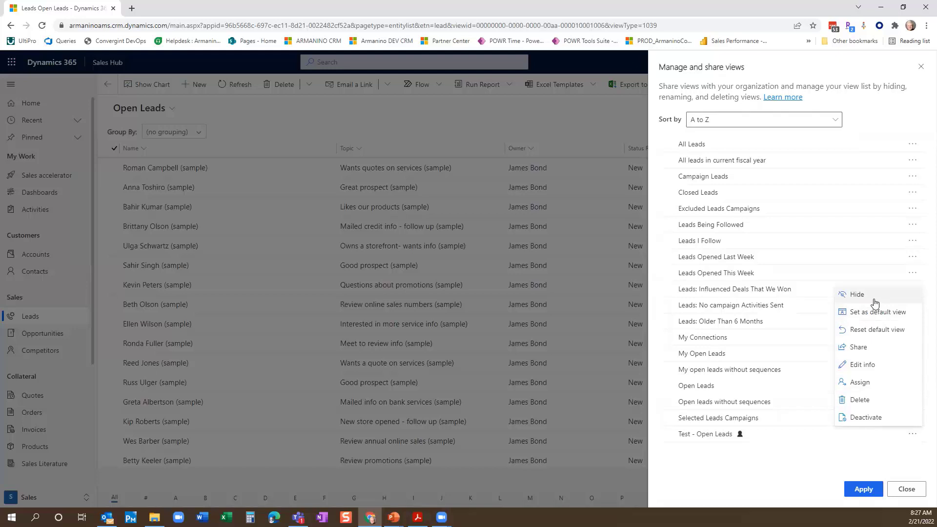
mouse_move(881, 309)
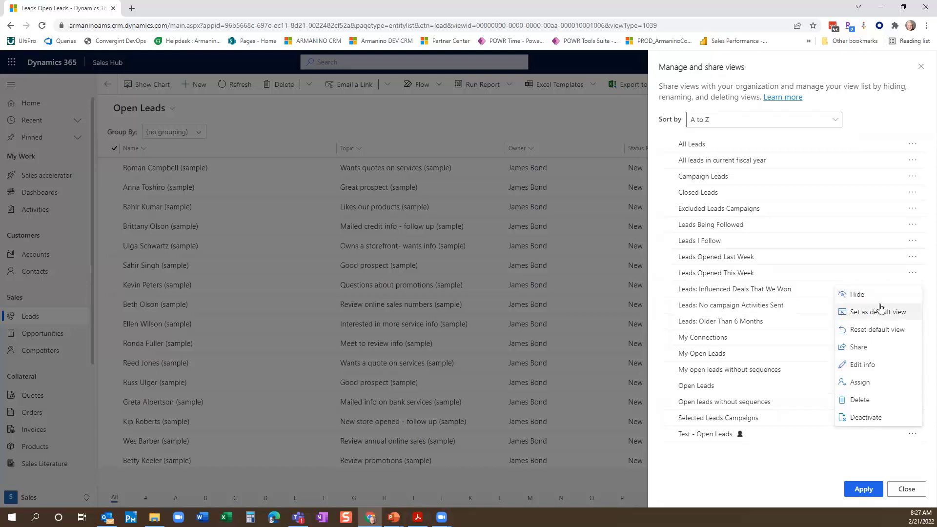
left_click(873, 313)
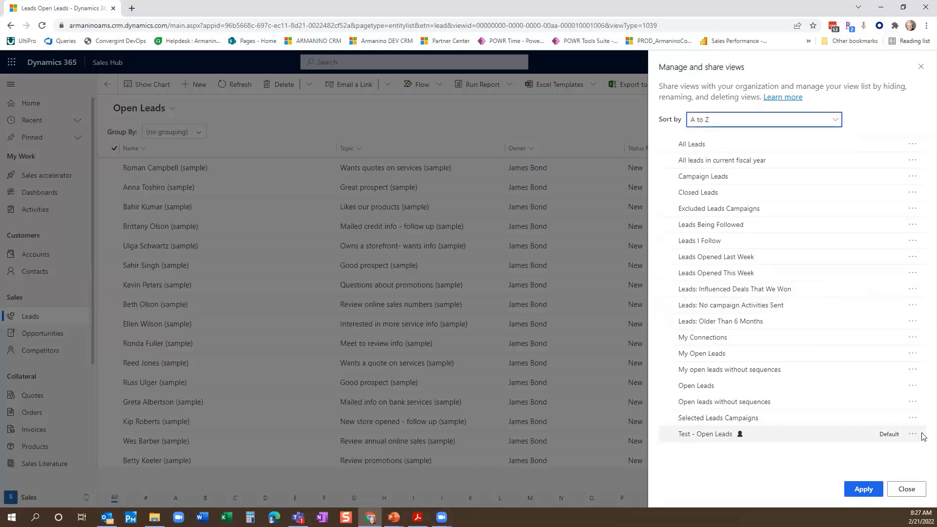
left_click(914, 434)
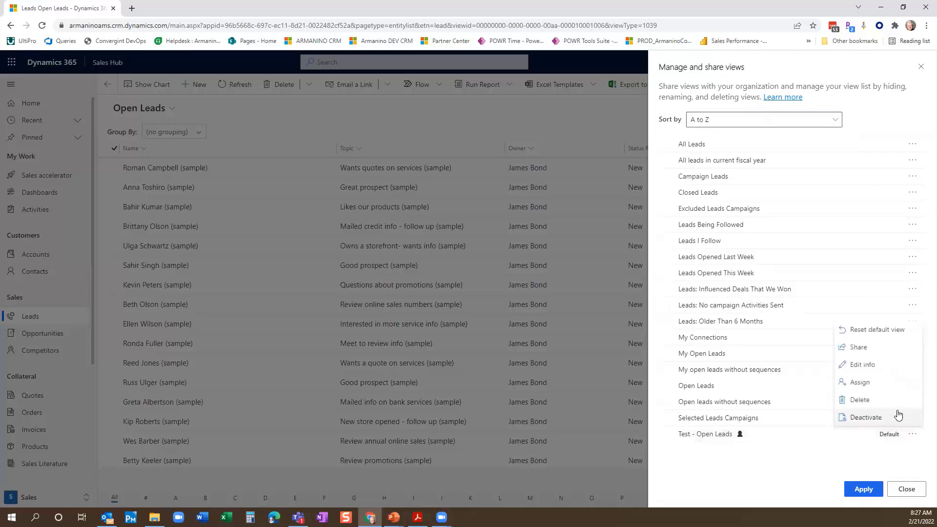
mouse_move(871, 355)
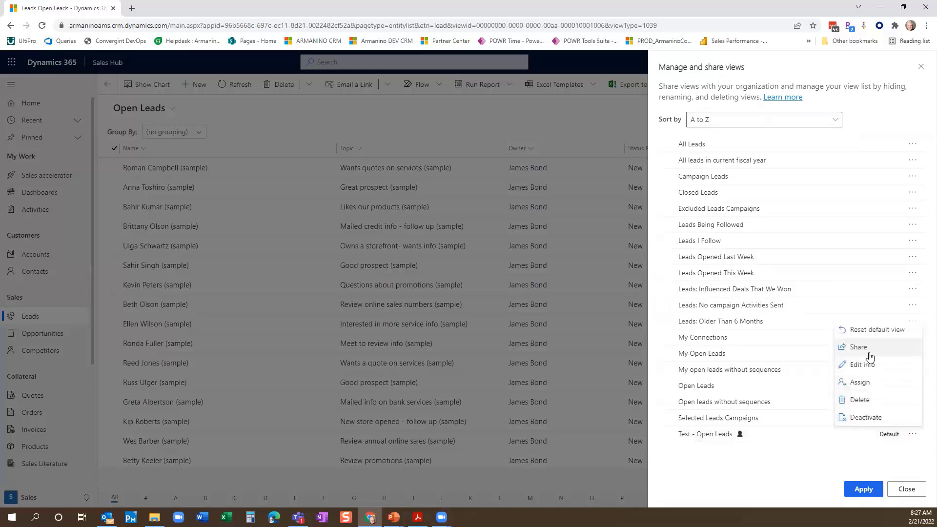
left_click(859, 348)
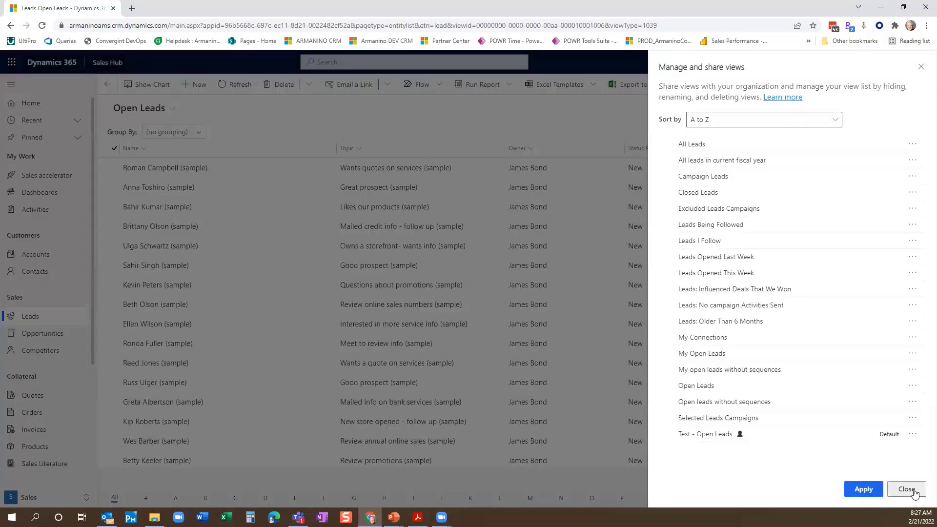
Step: Close Manage and share views, returning to the Open Leads list
left_click(908, 488)
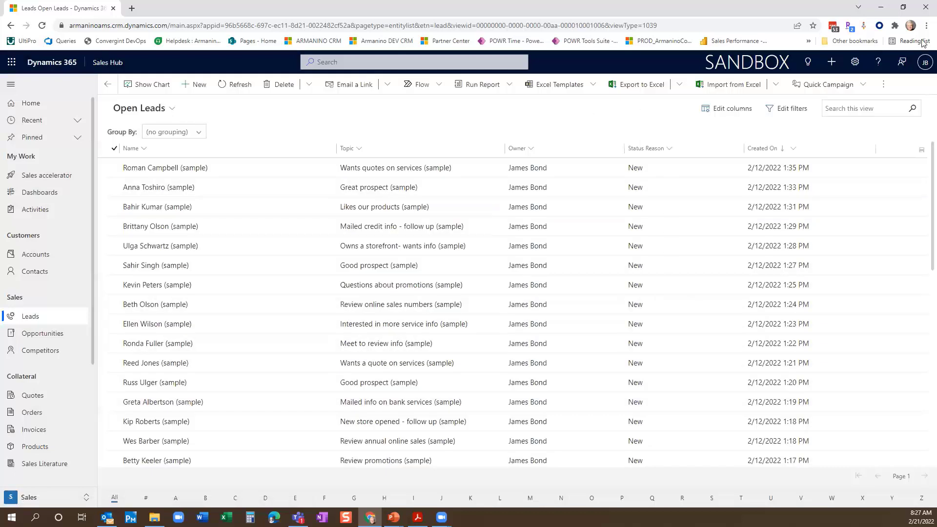
mouse_move(549, 279)
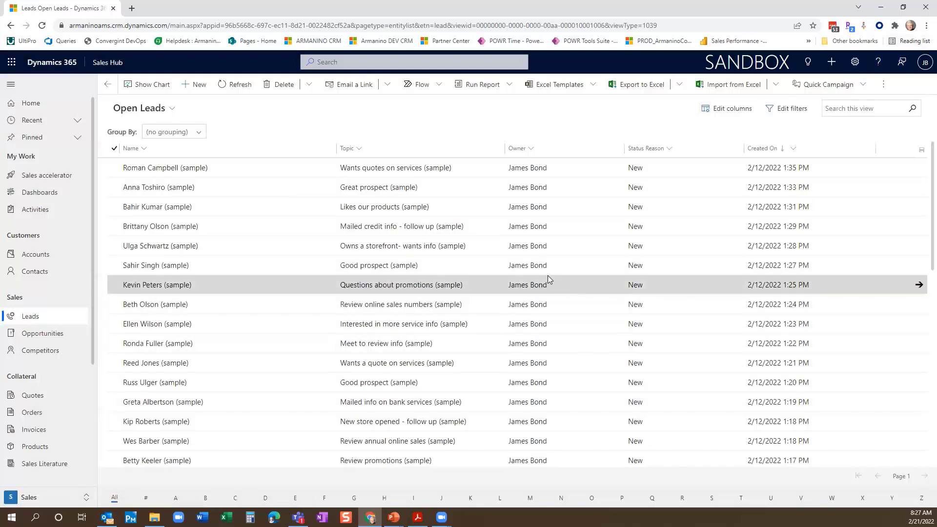